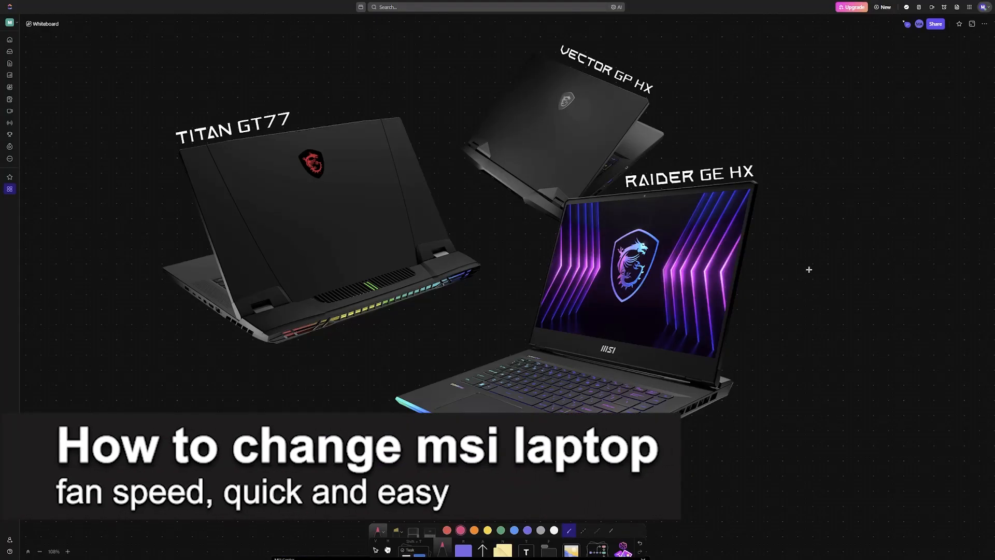
Draw a pink arrow and write MSI FAN SPEED on the laptop picture, underlined.
drag(749, 260, 797, 353)
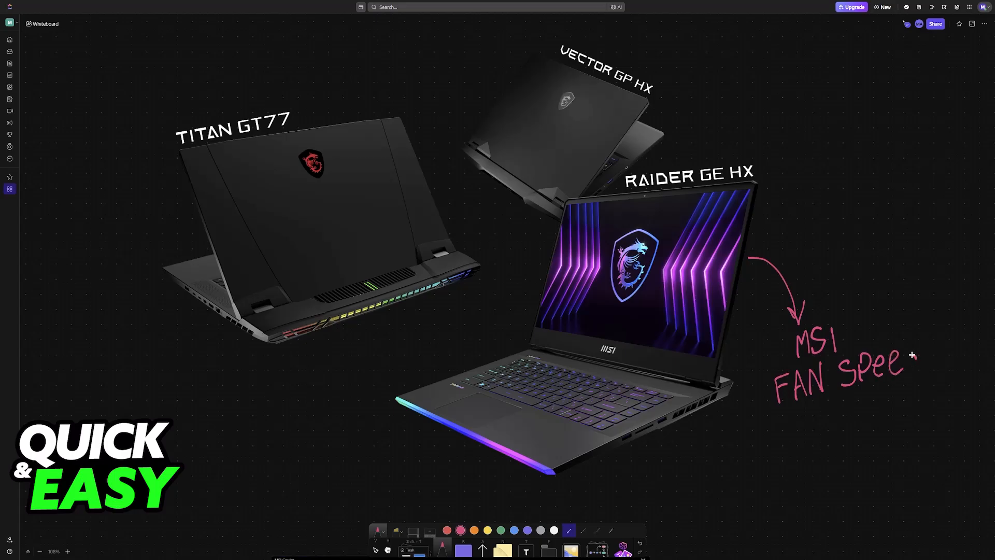
drag(901, 356, 926, 391)
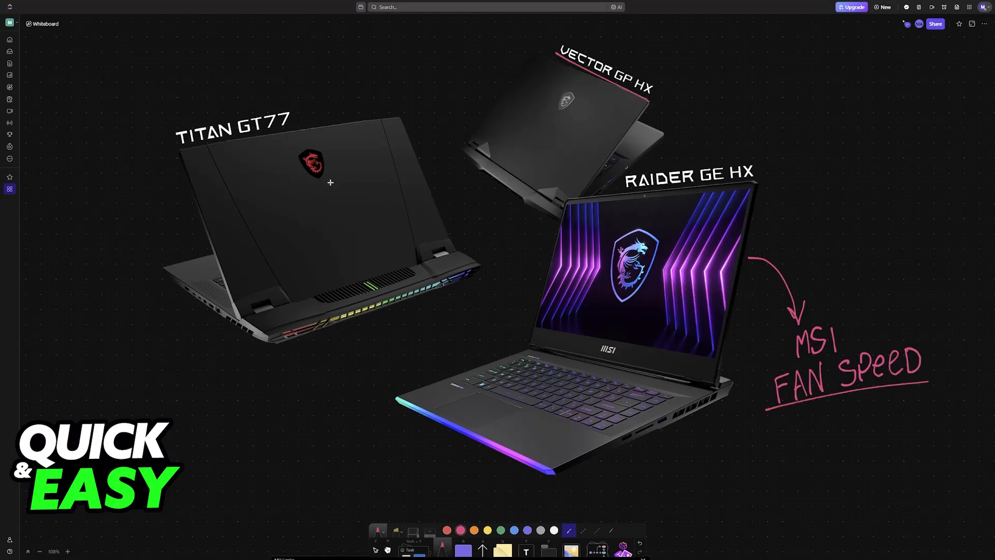
Underline the TITAN GT77 and RAIDER GE HX labels and write MSI Center, circled.
drag(181, 153, 333, 132)
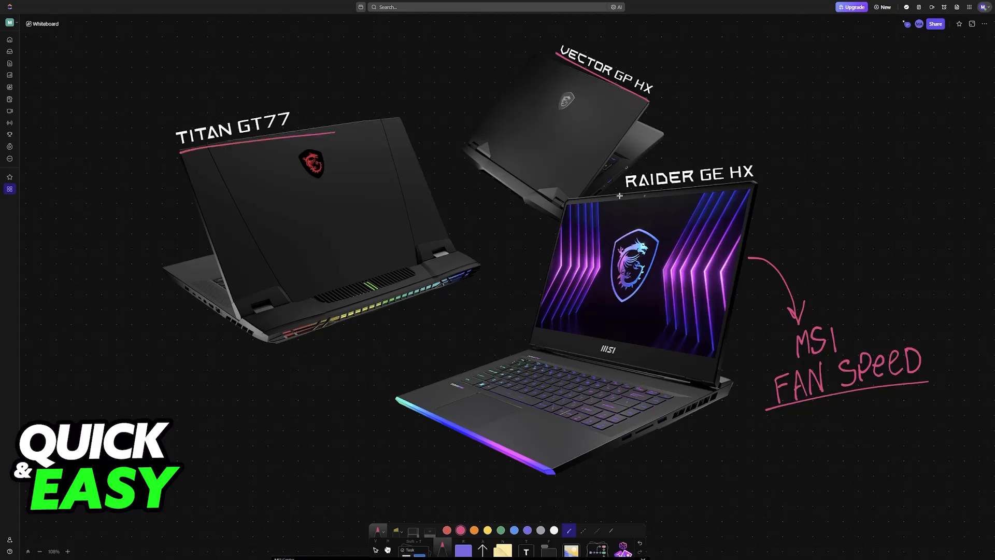
drag(619, 195, 780, 187)
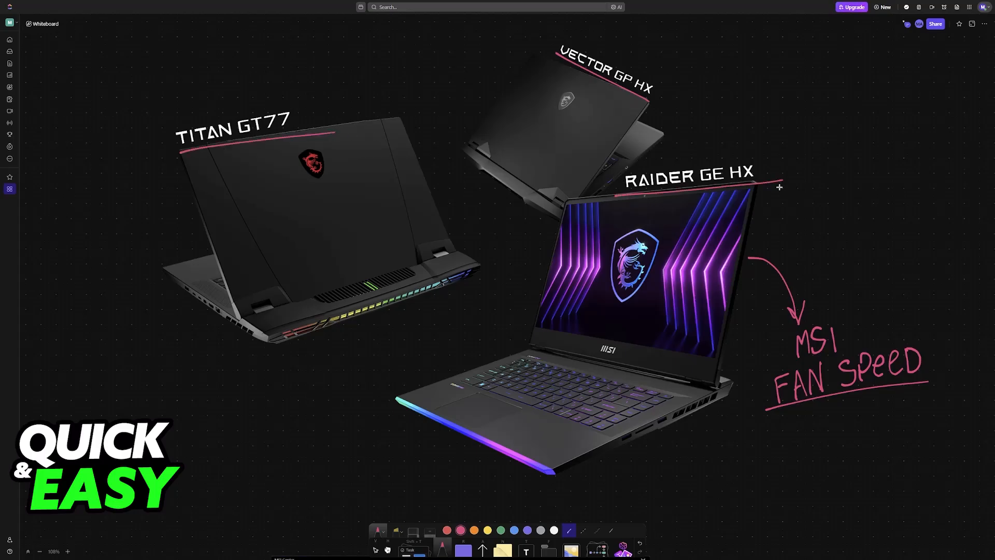
mouse_move(628, 298)
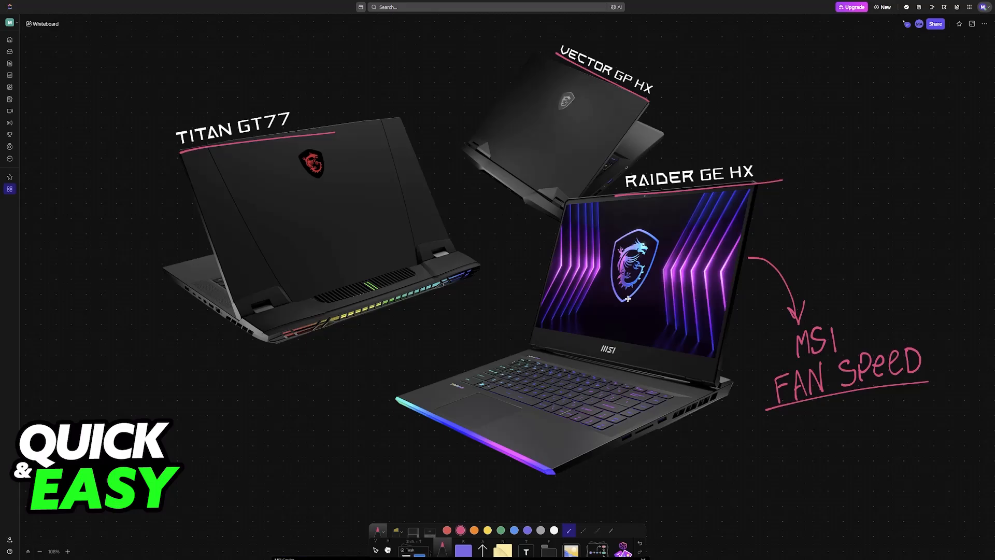
mouse_move(507, 258)
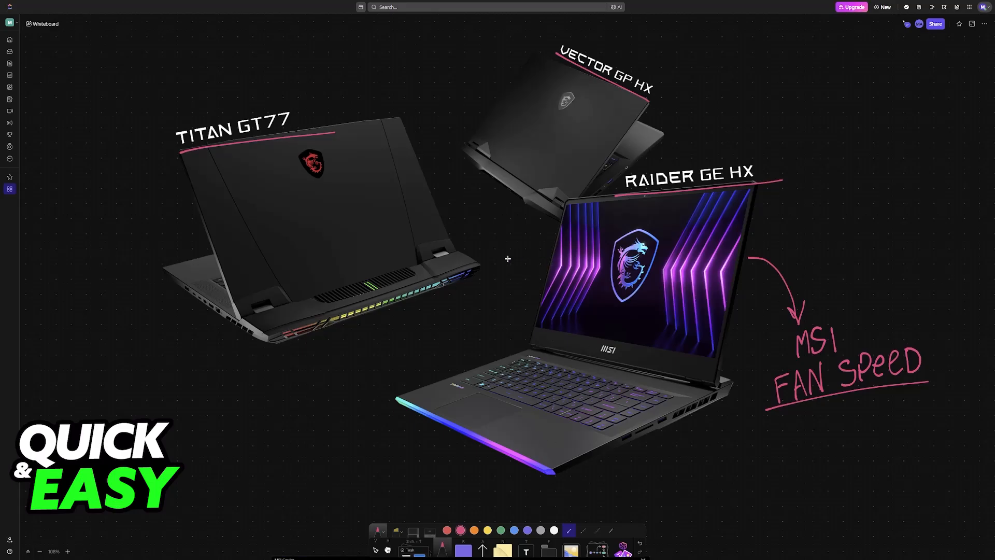
text(M)
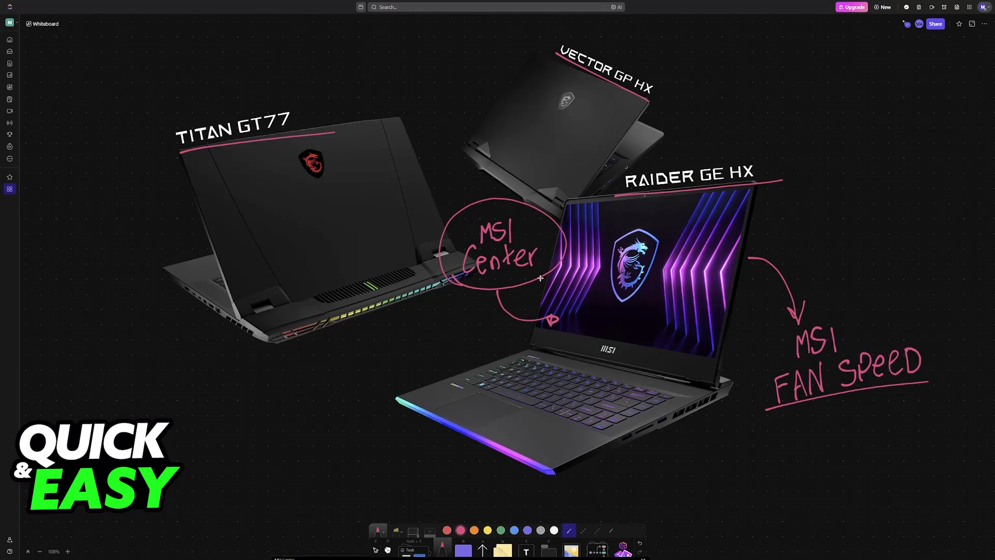
Search the MSI site for Titan and select the Titan 18 HX AI A2XWIG-054US model.
click(149, 8)
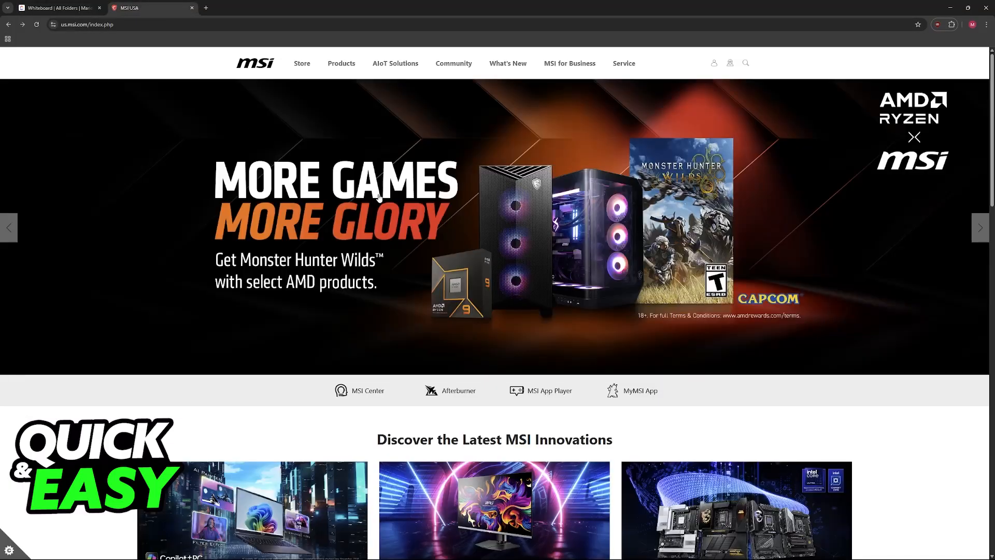
click(745, 63)
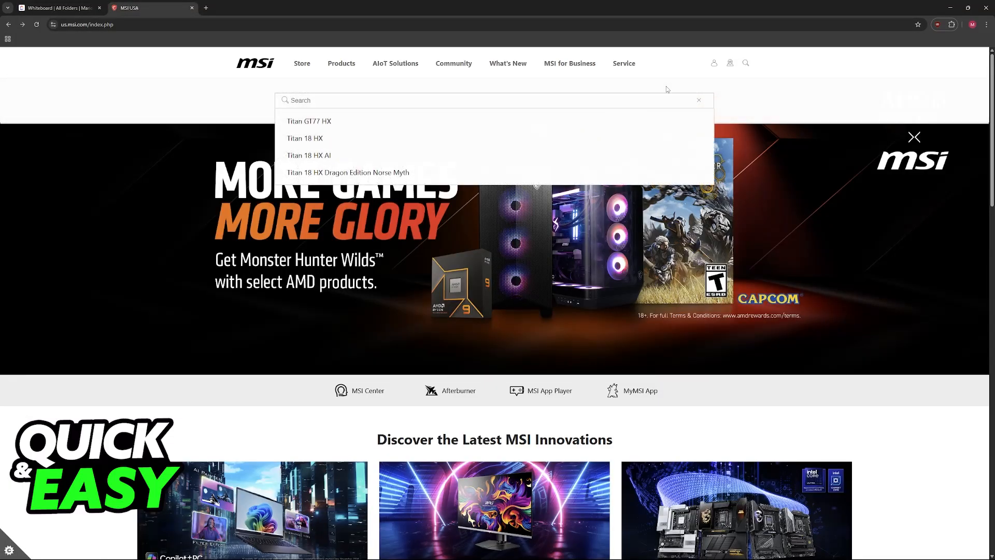
text(t)
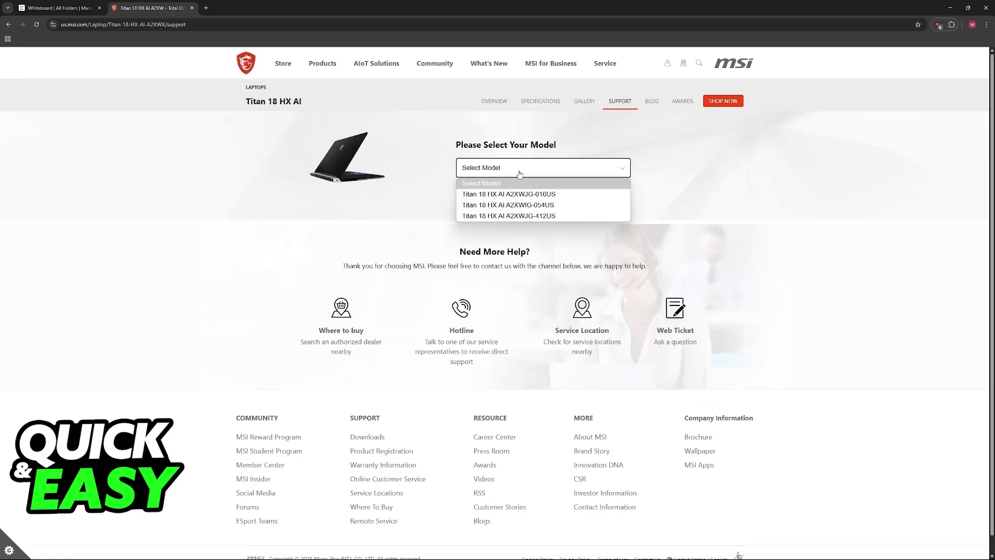
click(508, 204)
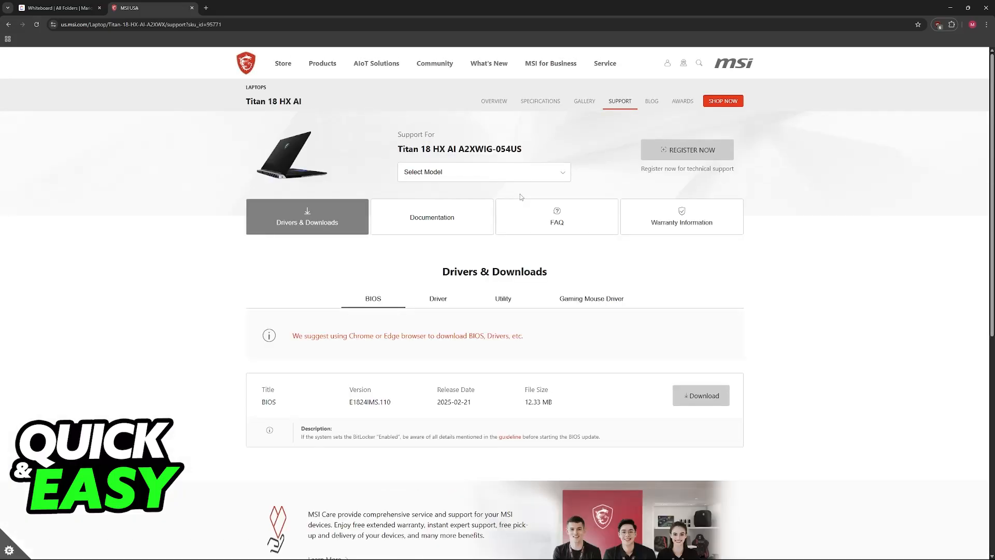
Show the model's utility downloads down to MSI Center, then return to the whiteboard.
click(503, 298)
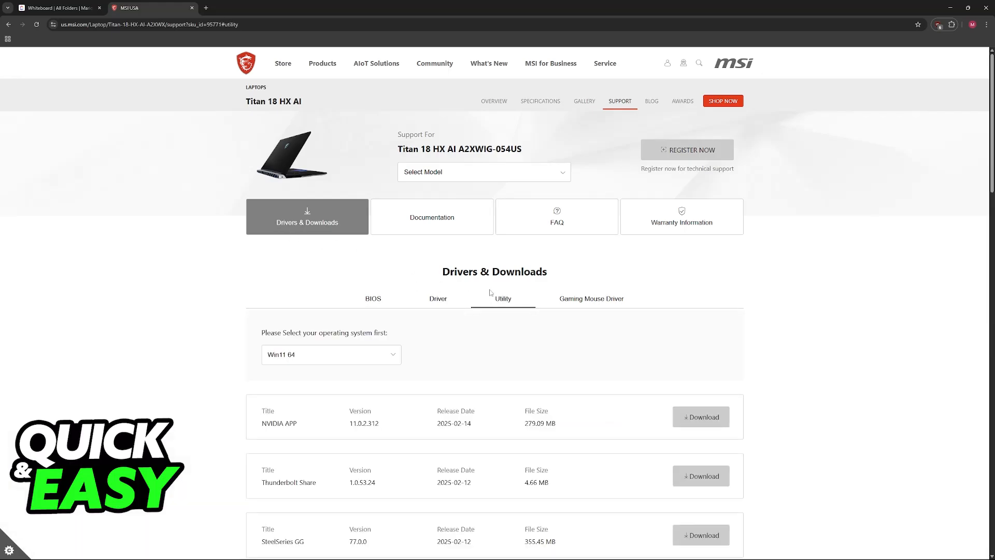
scroll(down, 3)
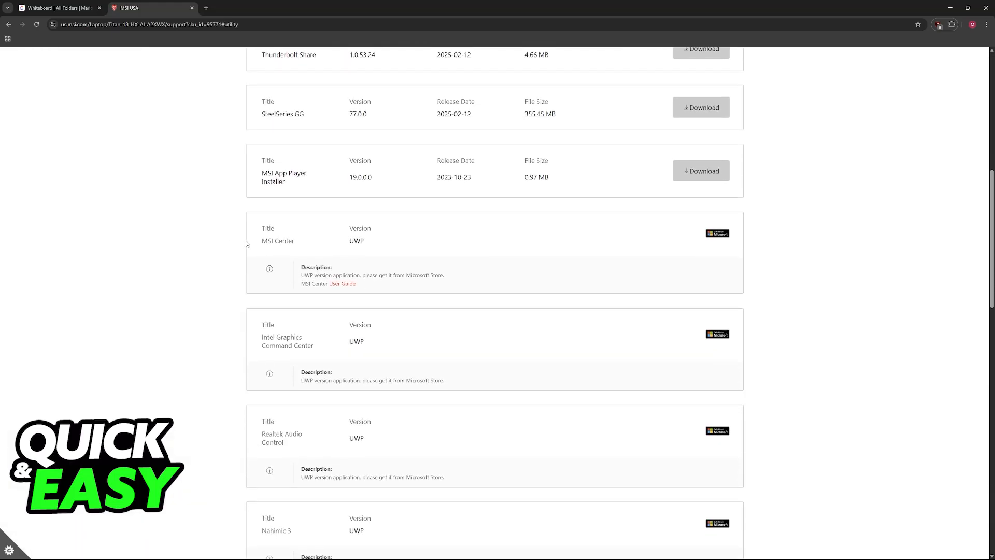
click(57, 8)
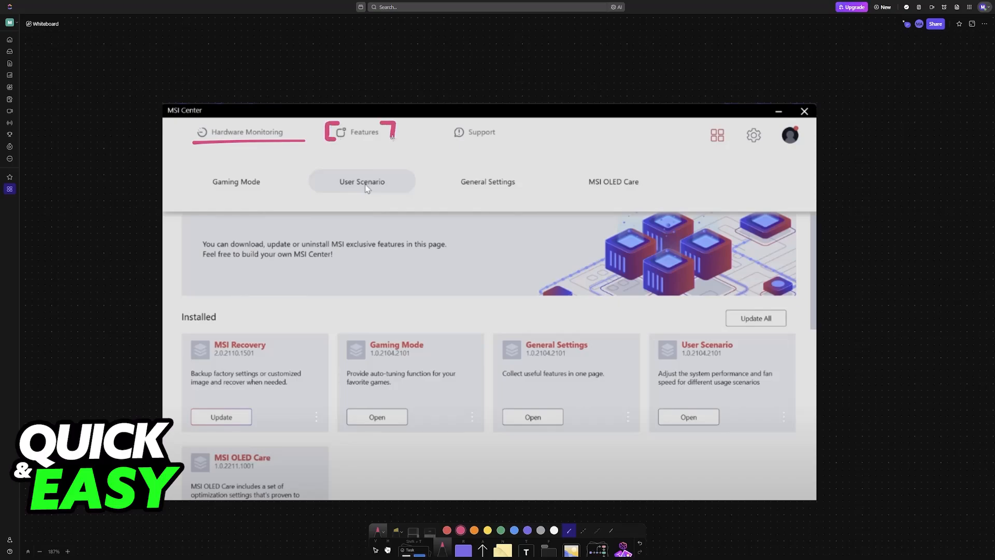
Draw a pink arrow from the bracketed Features tab down to User Scenario.
drag(324, 137, 326, 171)
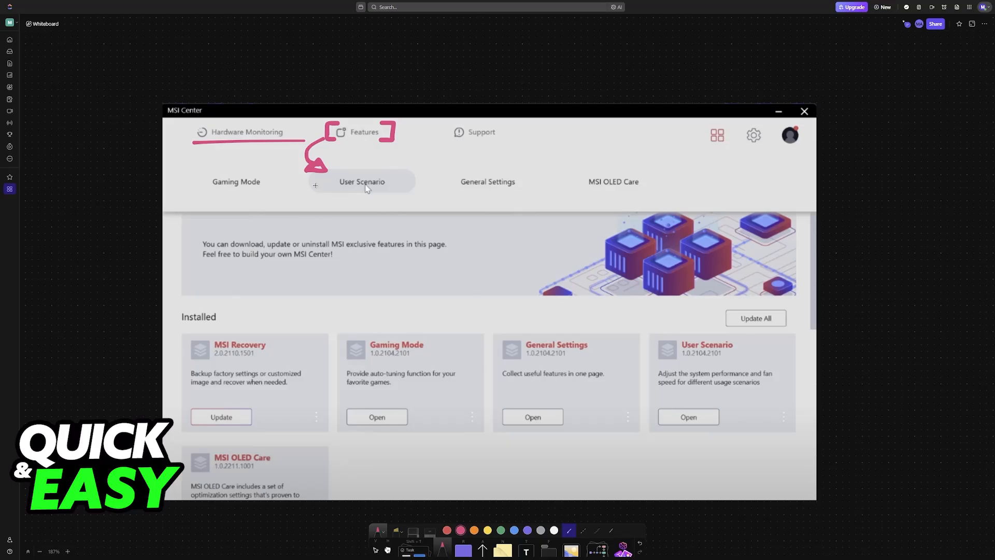
click(362, 181)
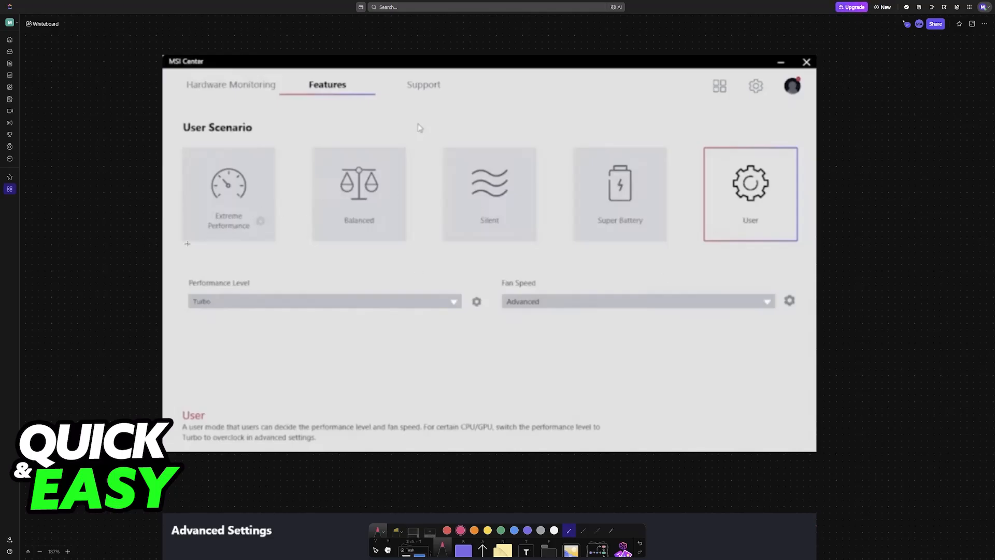
Draw pink brackets around the Extreme Performance mode tile.
drag(186, 141, 181, 242)
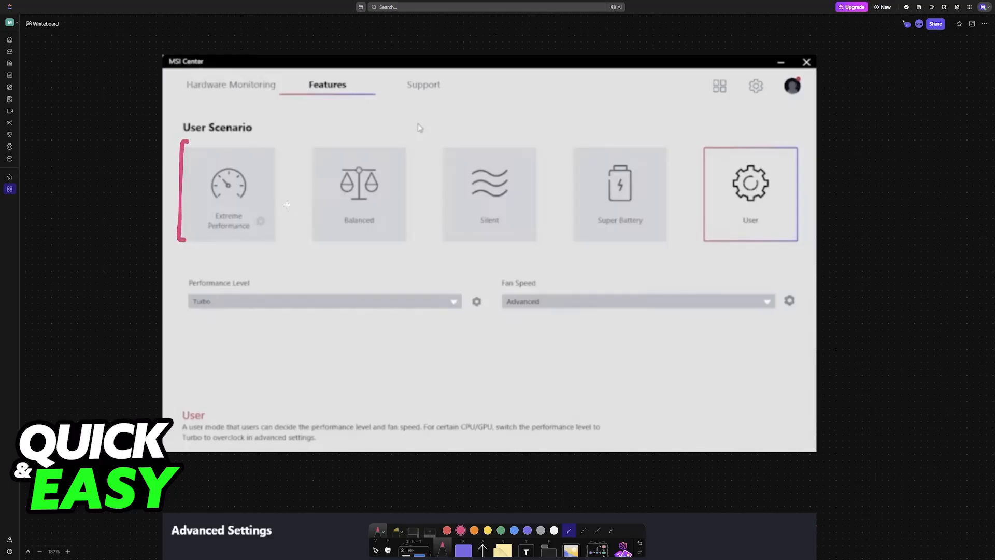
drag(273, 140, 273, 245)
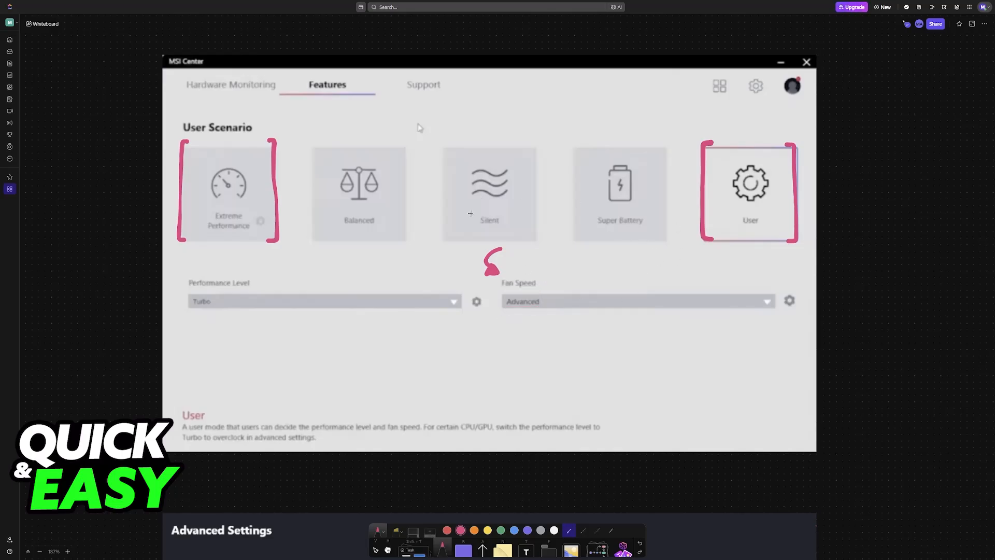
mouse_move(609, 217)
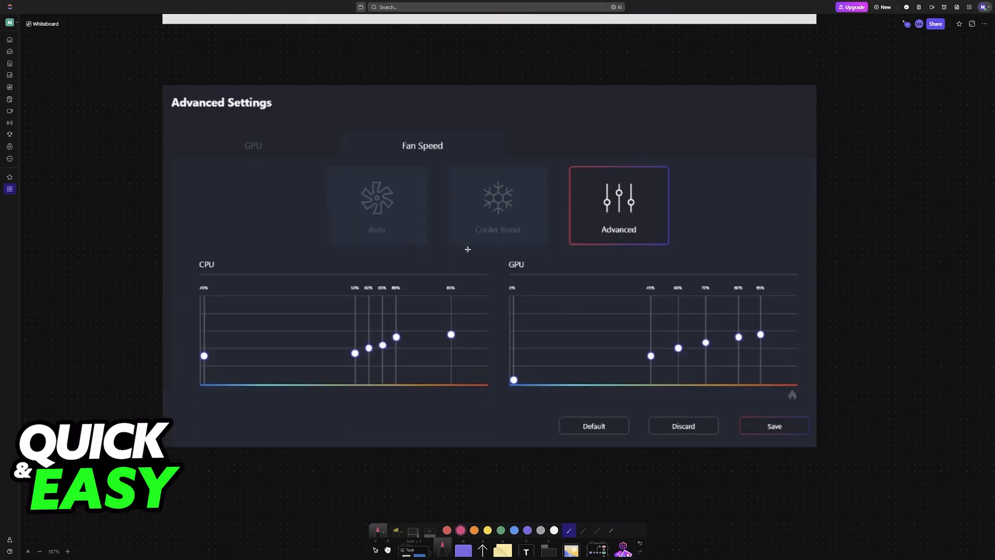
Underline the GPU and Fan Speed headings in pink and mark the fan curve near Save.
drag(232, 157, 286, 157)
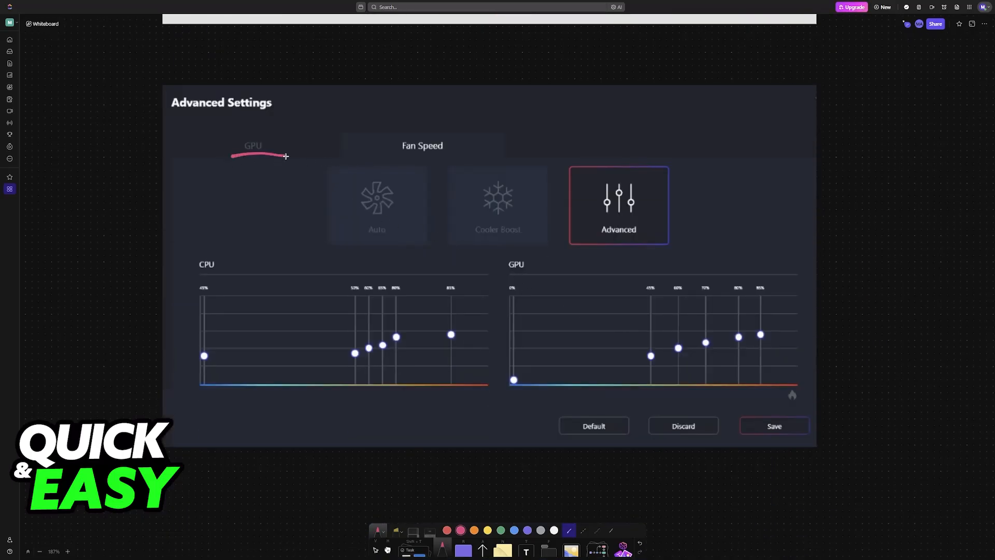
drag(369, 153, 473, 152)
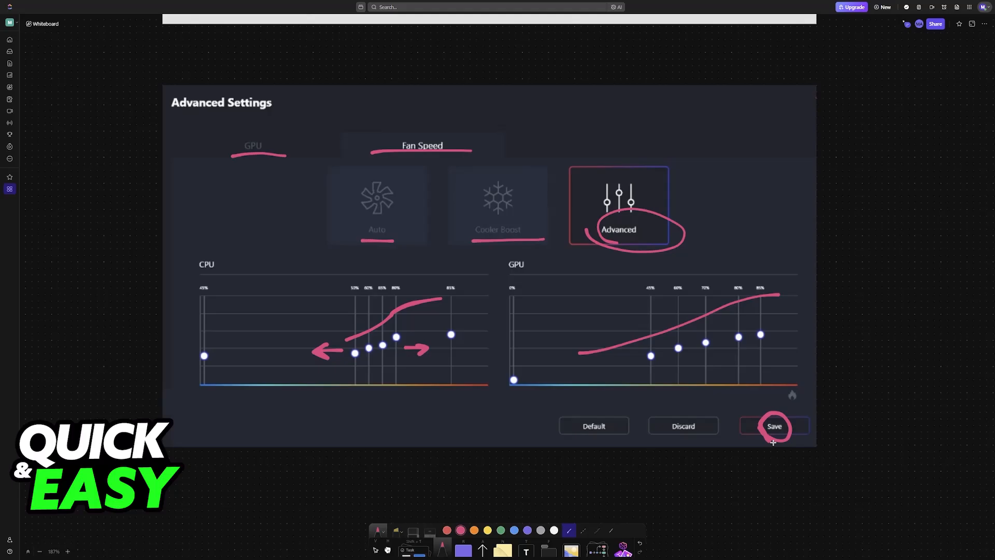
drag(805, 496, 771, 441)
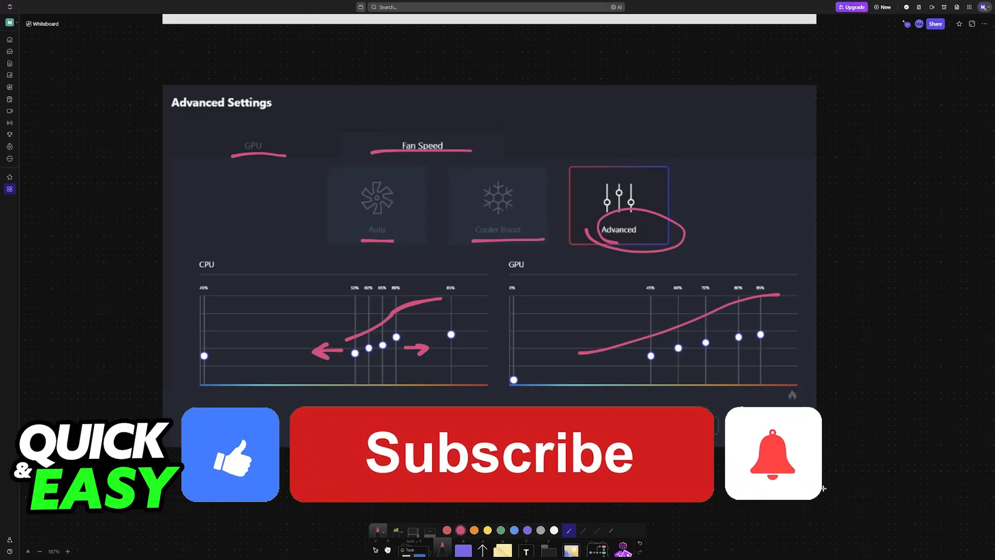
click(501, 453)
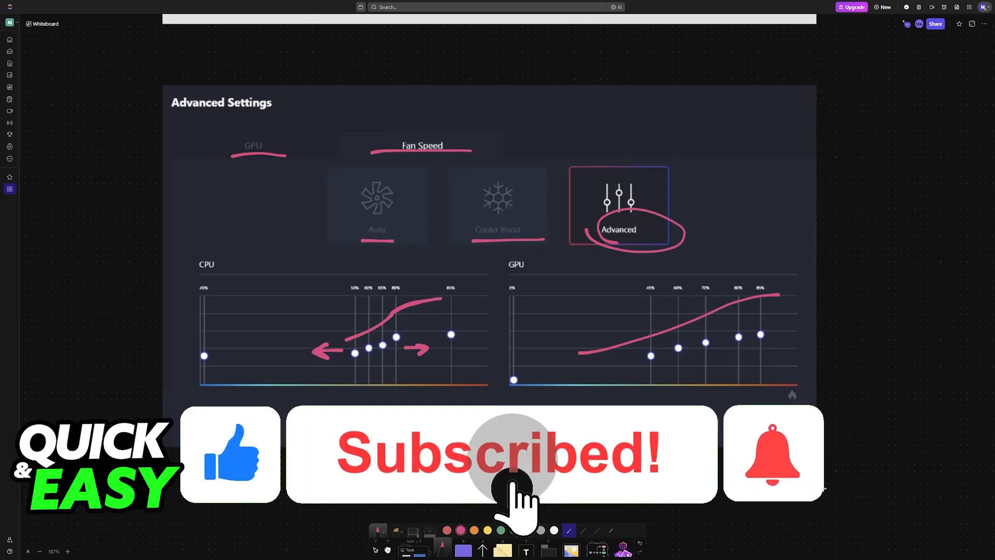